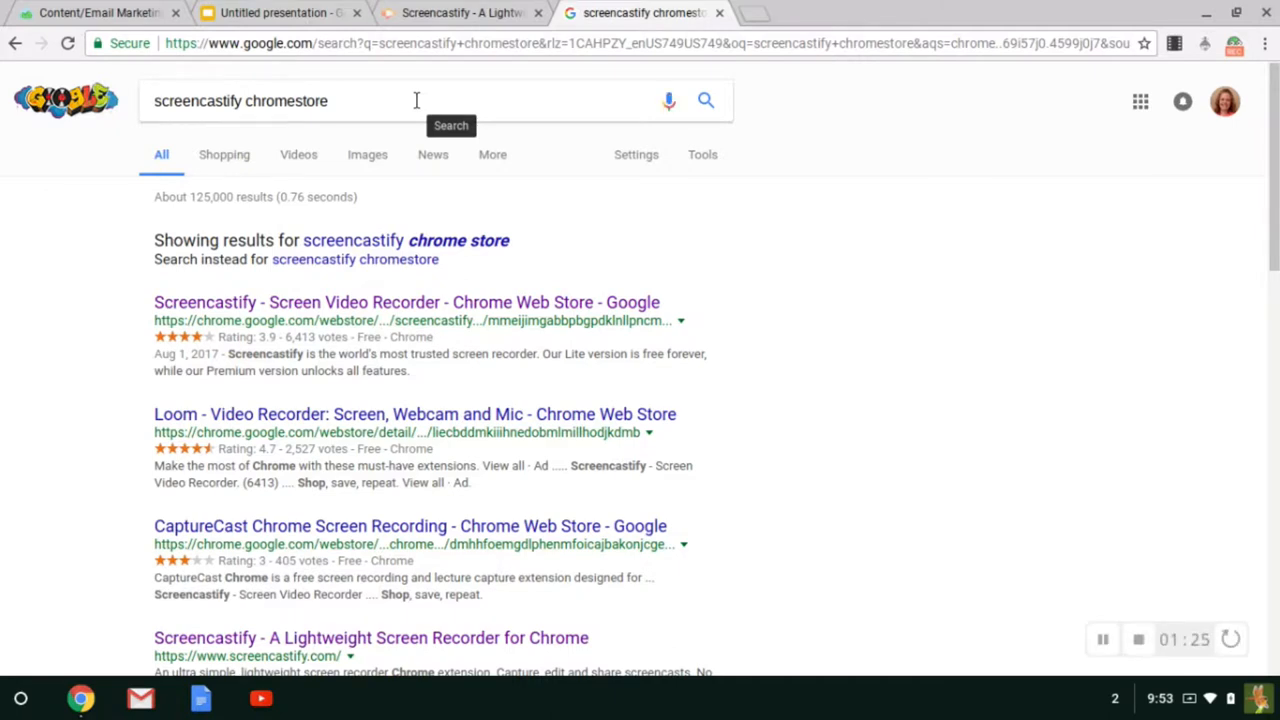
Step: Open the 'Screencastify - Screen Video Recorder' Chrome Web Store result
click(406, 302)
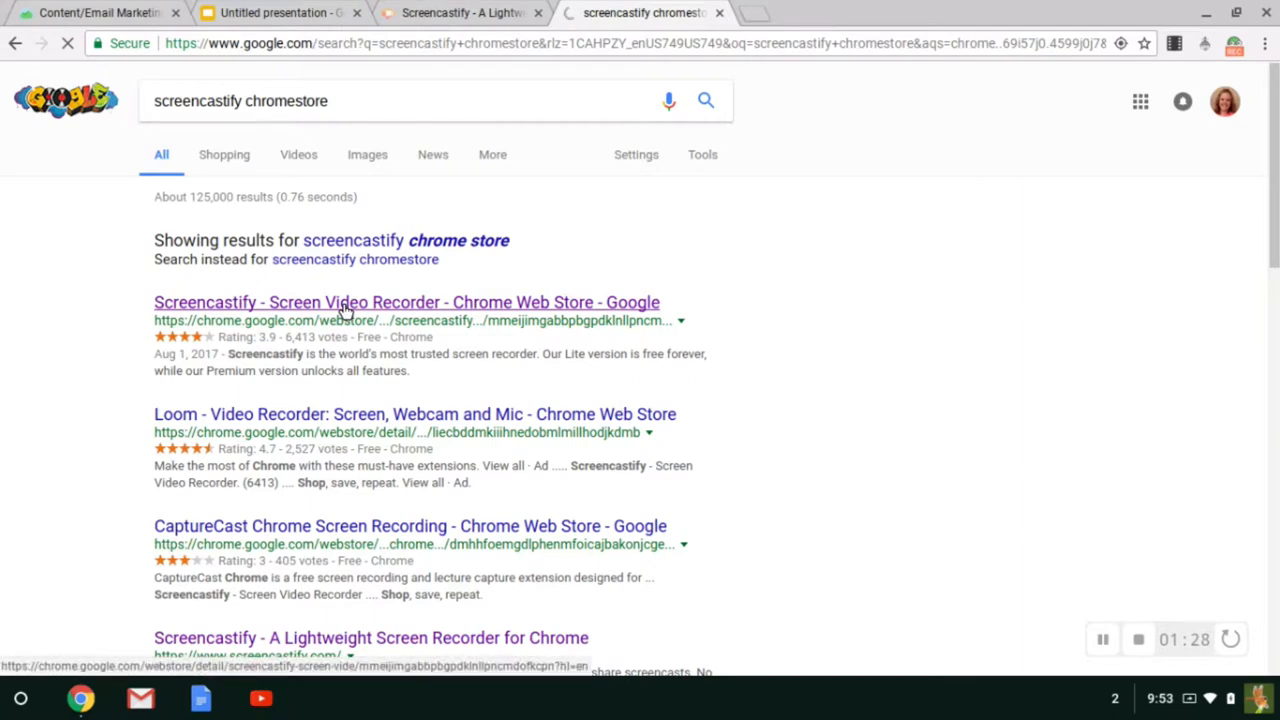
click(406, 302)
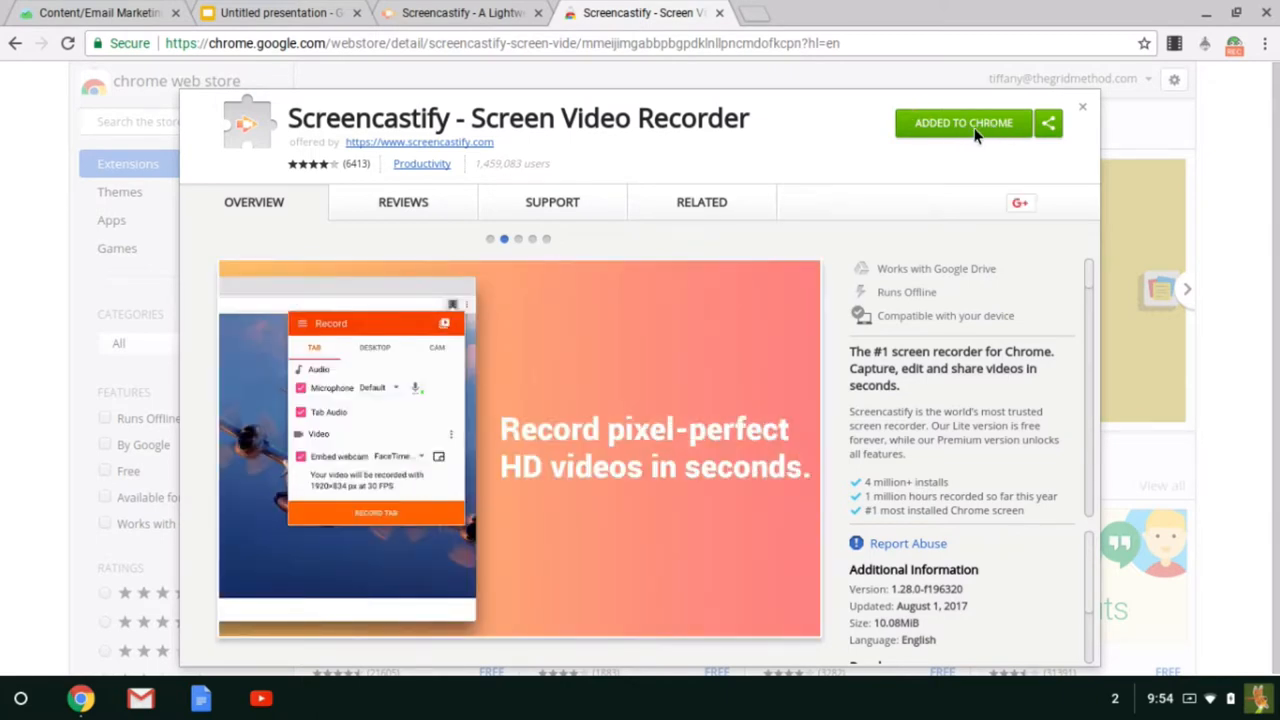
mouse_move(1004, 136)
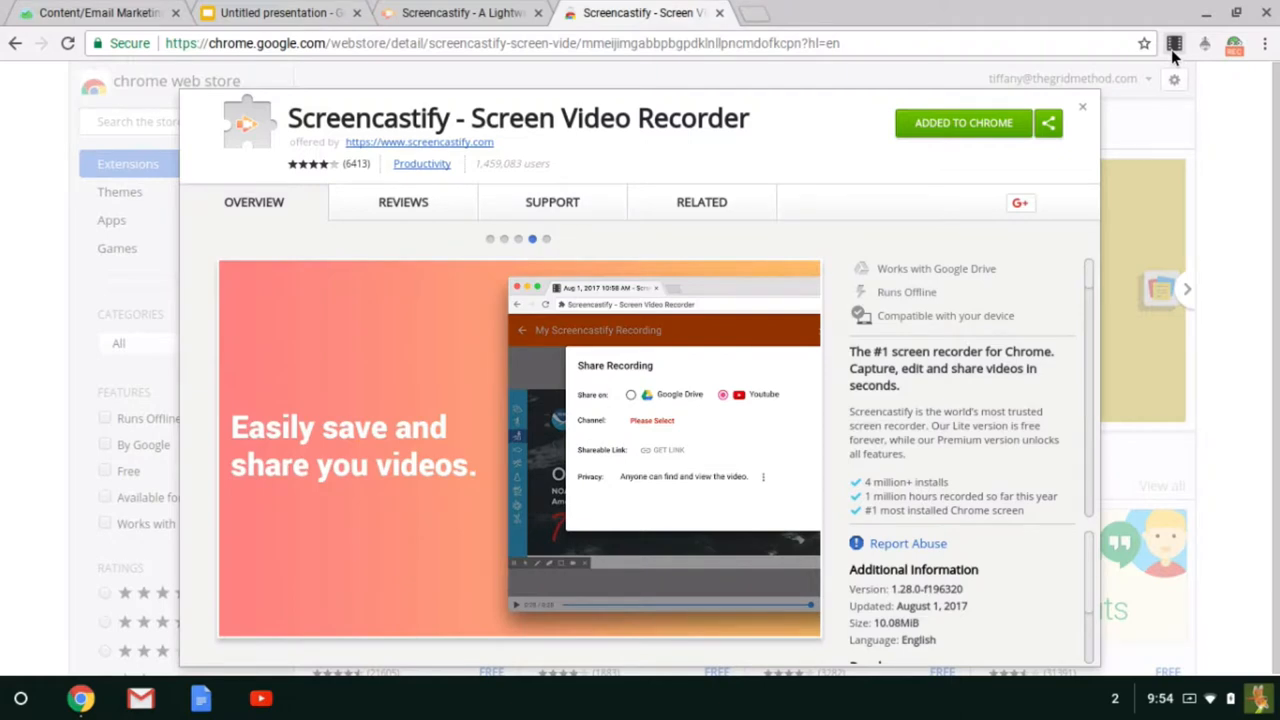
mouse_move(1088, 116)
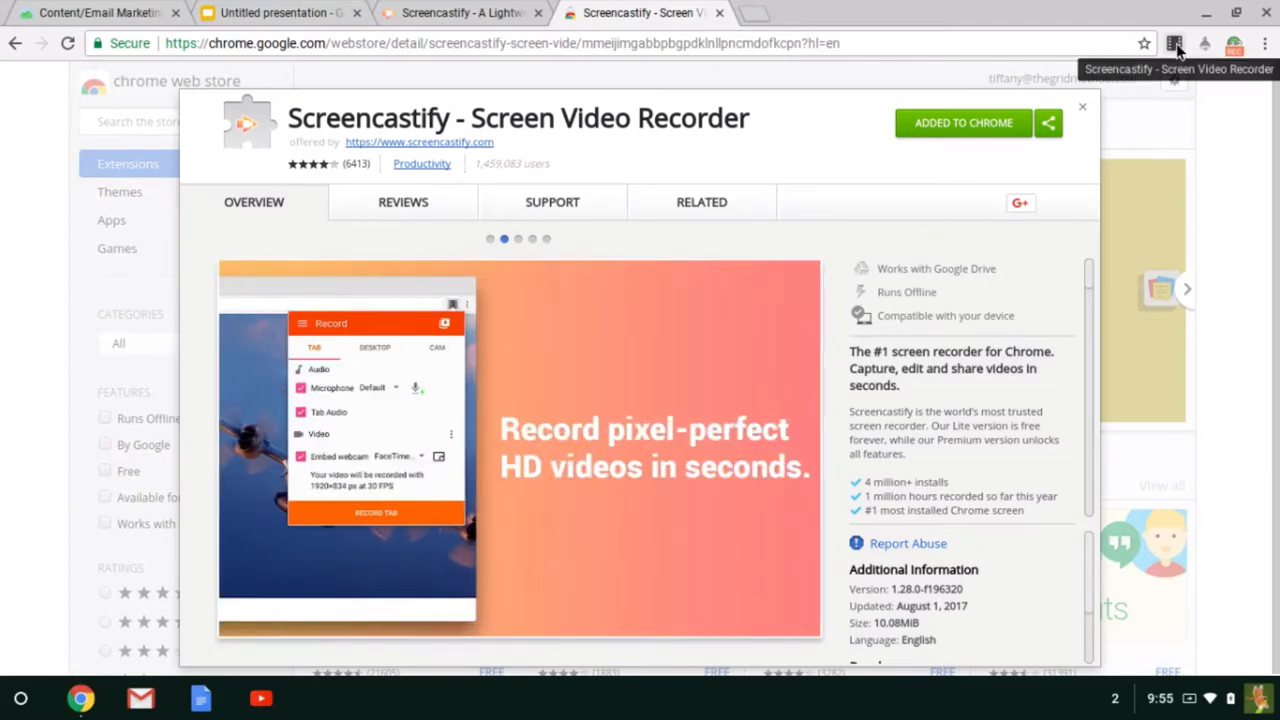
Step: Review the Tab, Desktop and Cam recording modes, dismissing the drawing-tools tip, and settle on Desktop
click(1176, 44)
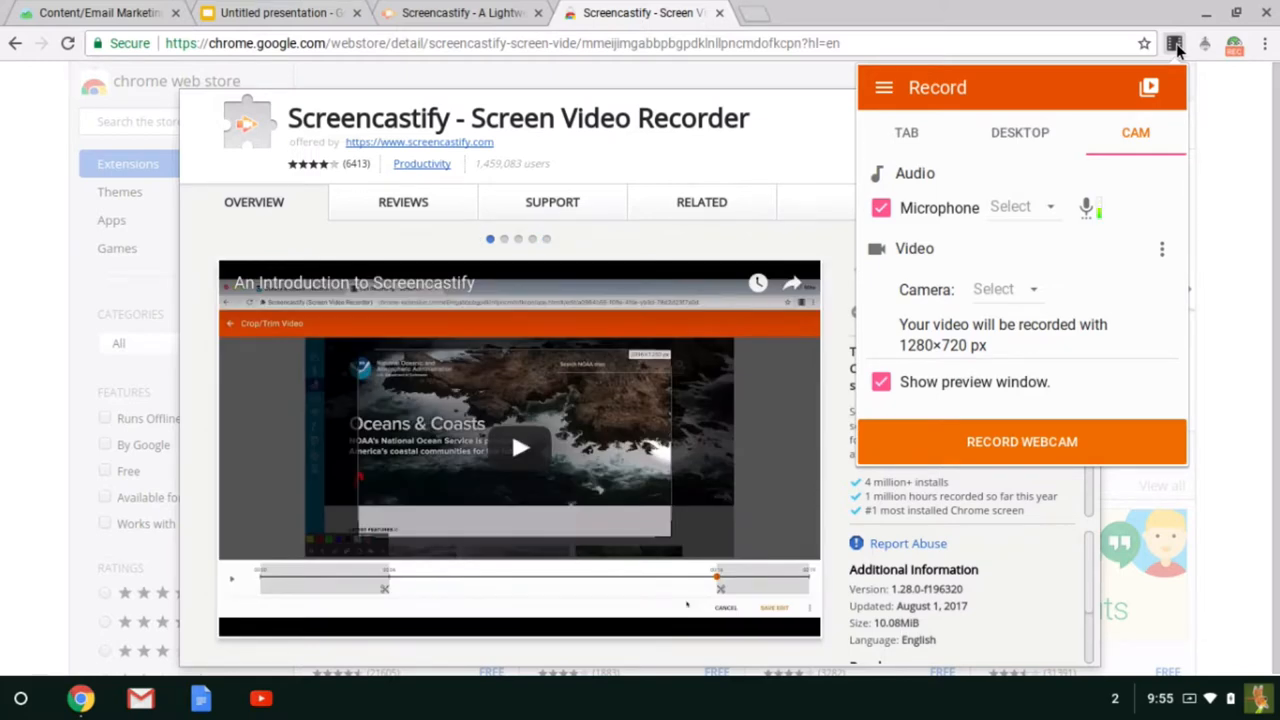
mouse_move(1064, 288)
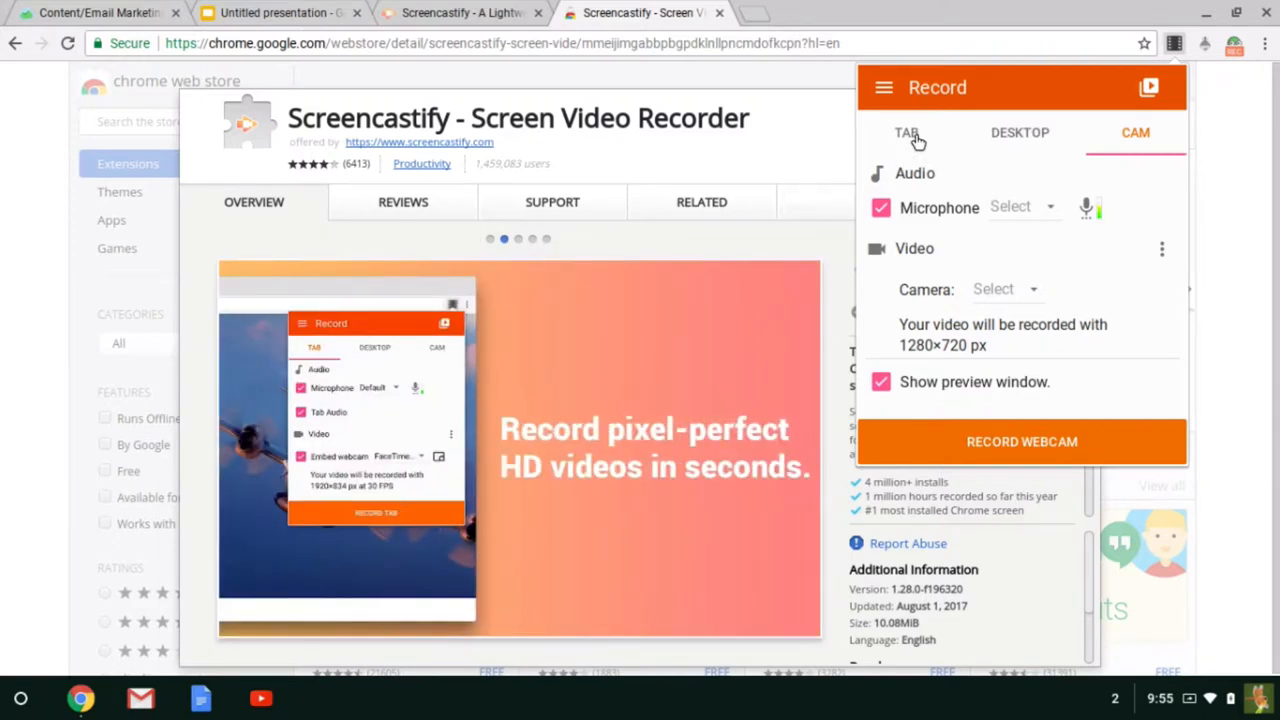
click(906, 132)
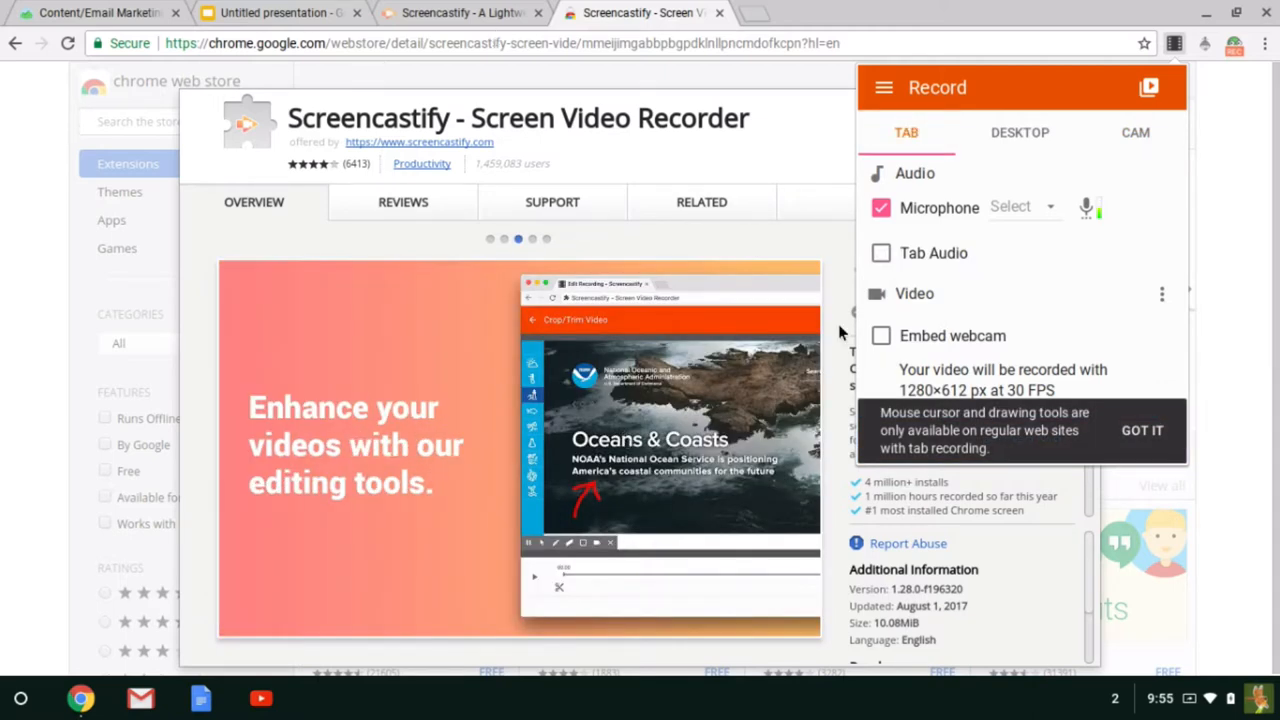
click(1142, 430)
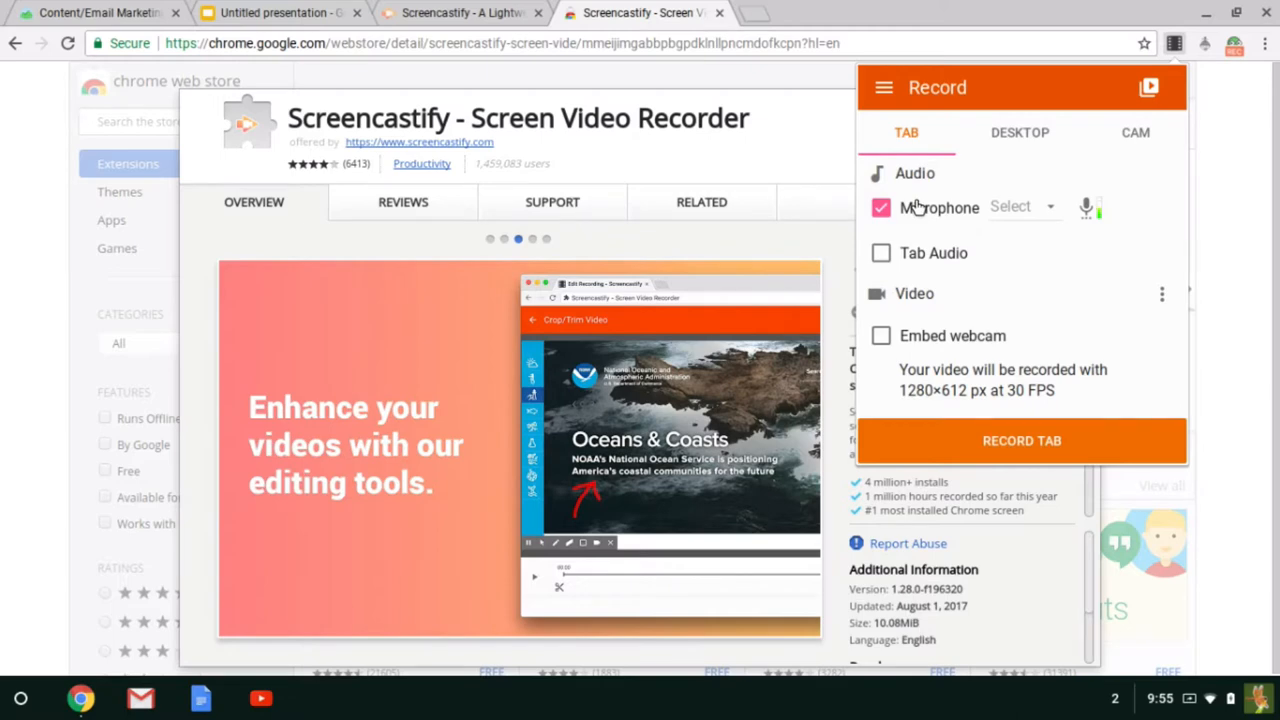
click(1020, 132)
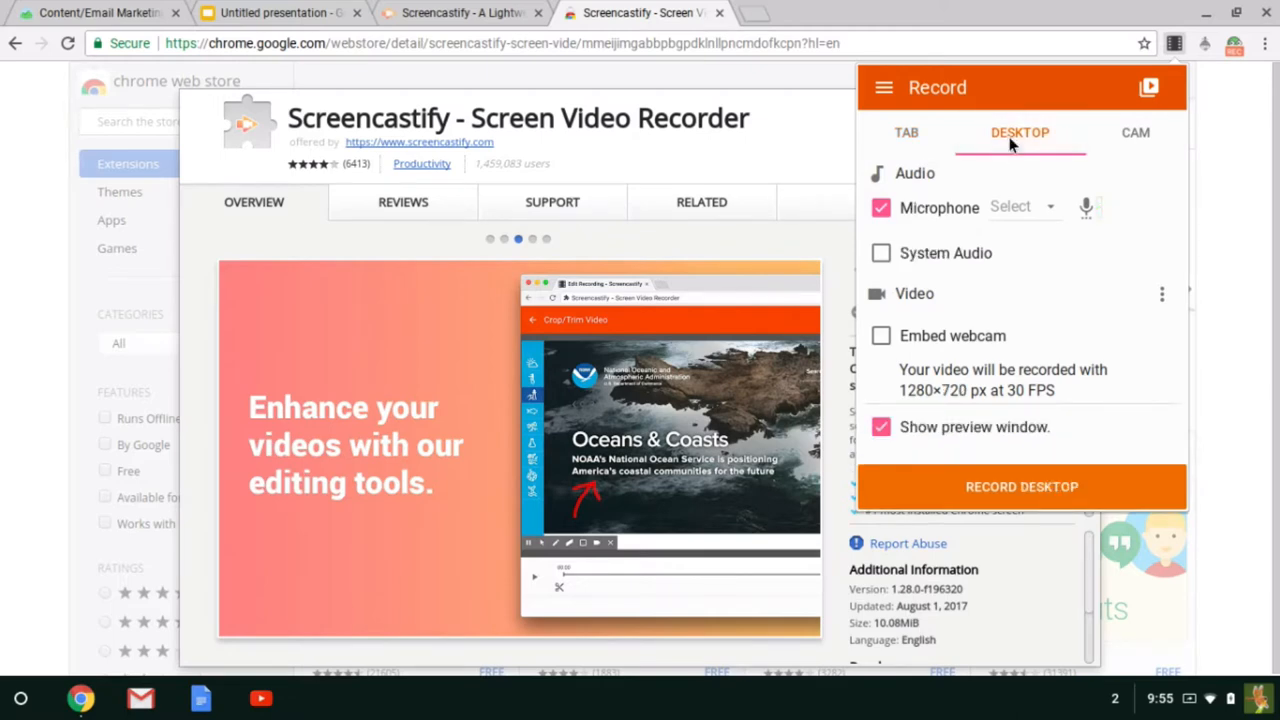
click(1136, 132)
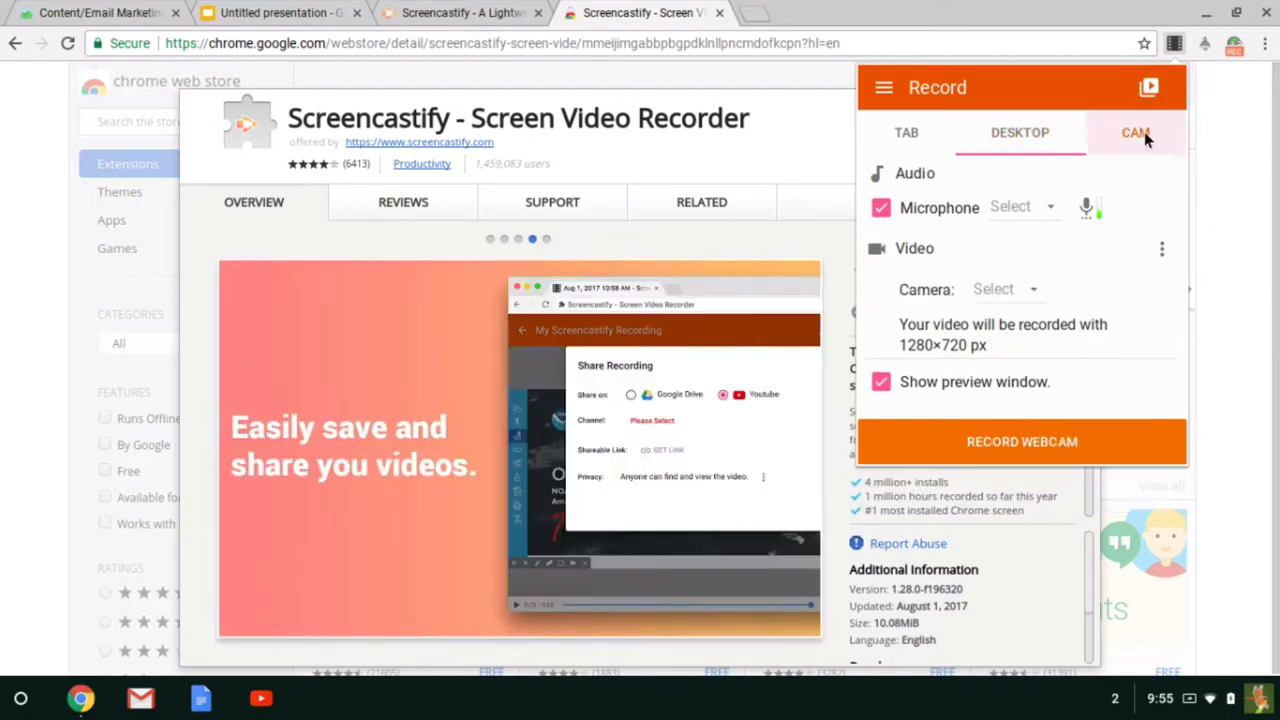
click(1136, 132)
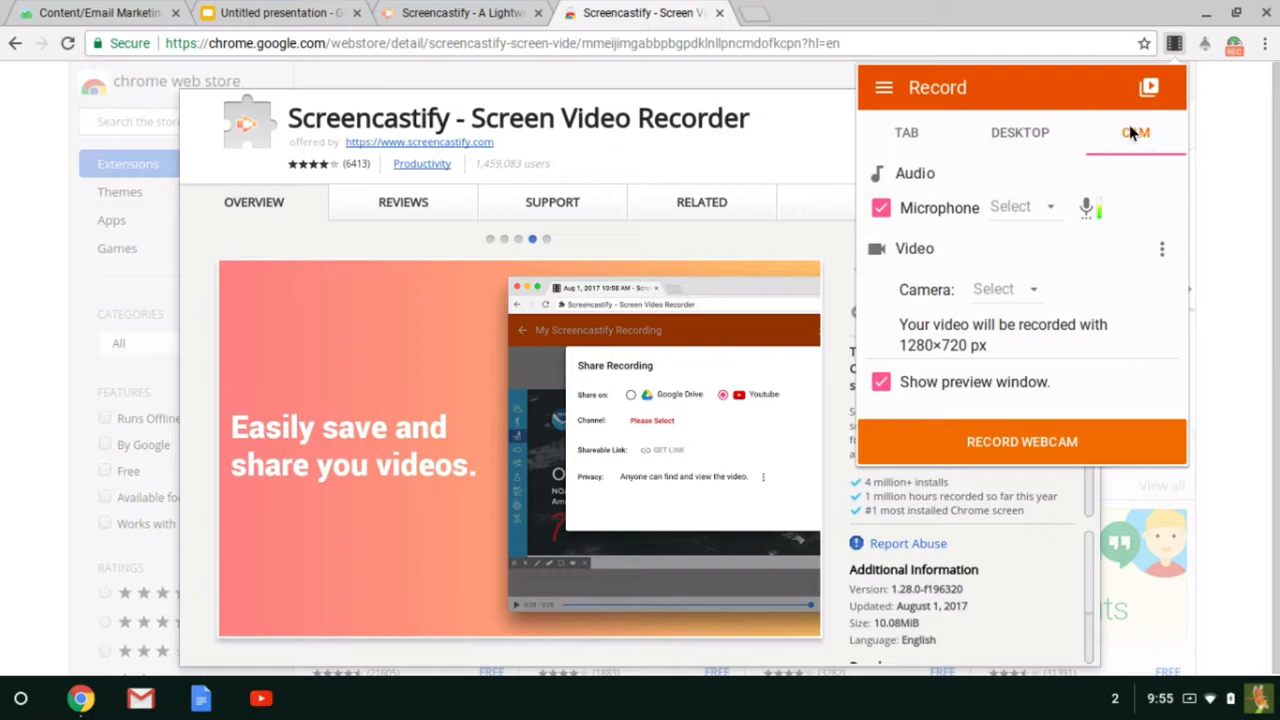
click(1020, 132)
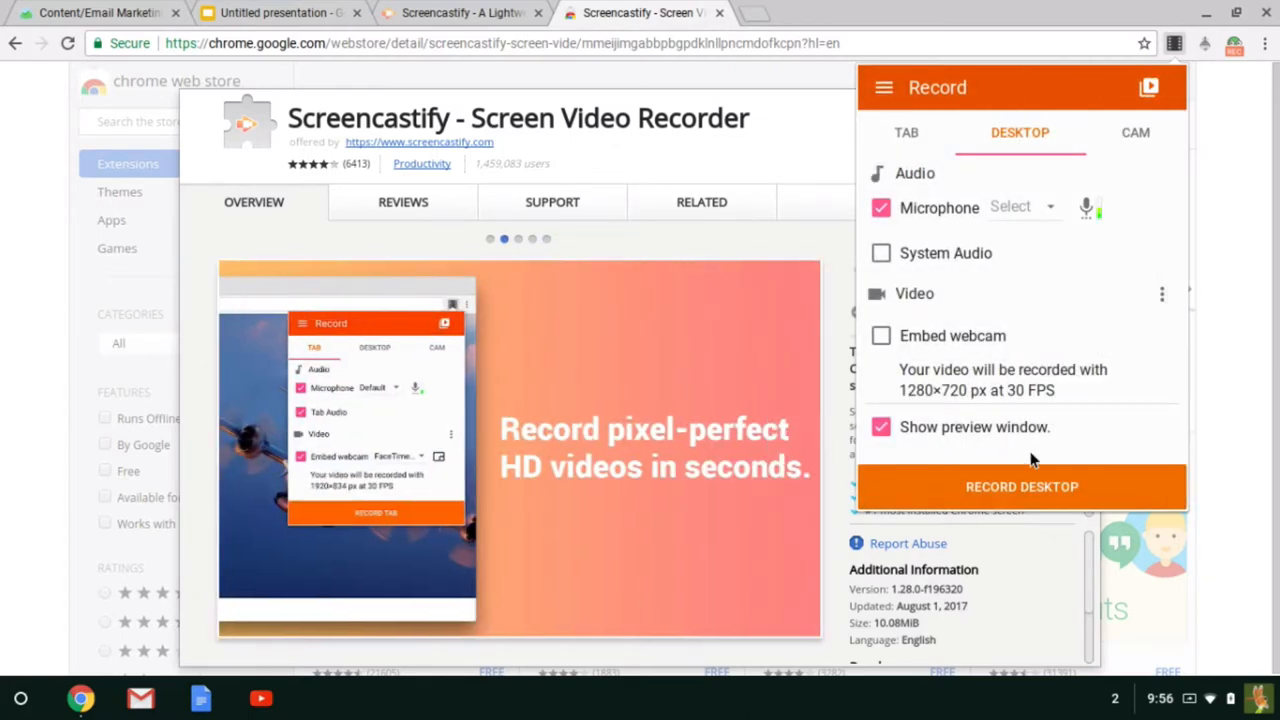
mouse_move(984, 368)
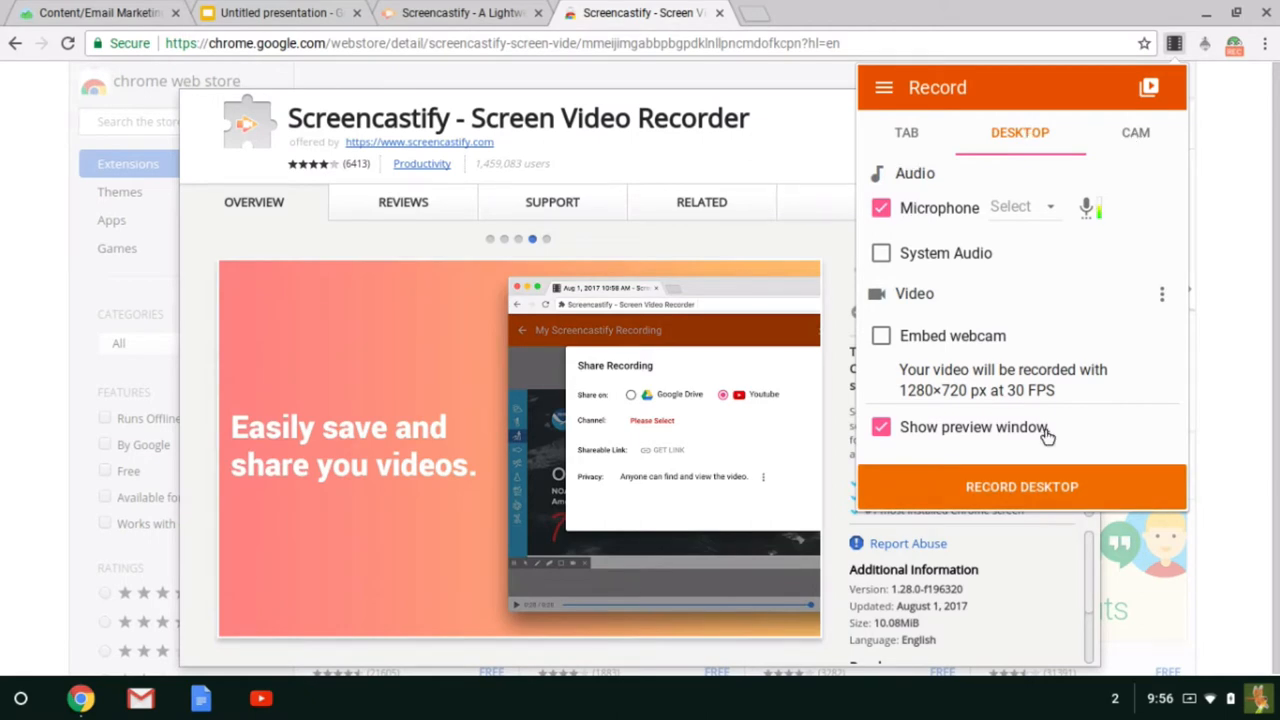
Step: Start a desktop recording sharing Your Entire Screen rather than a single application window
click(1020, 486)
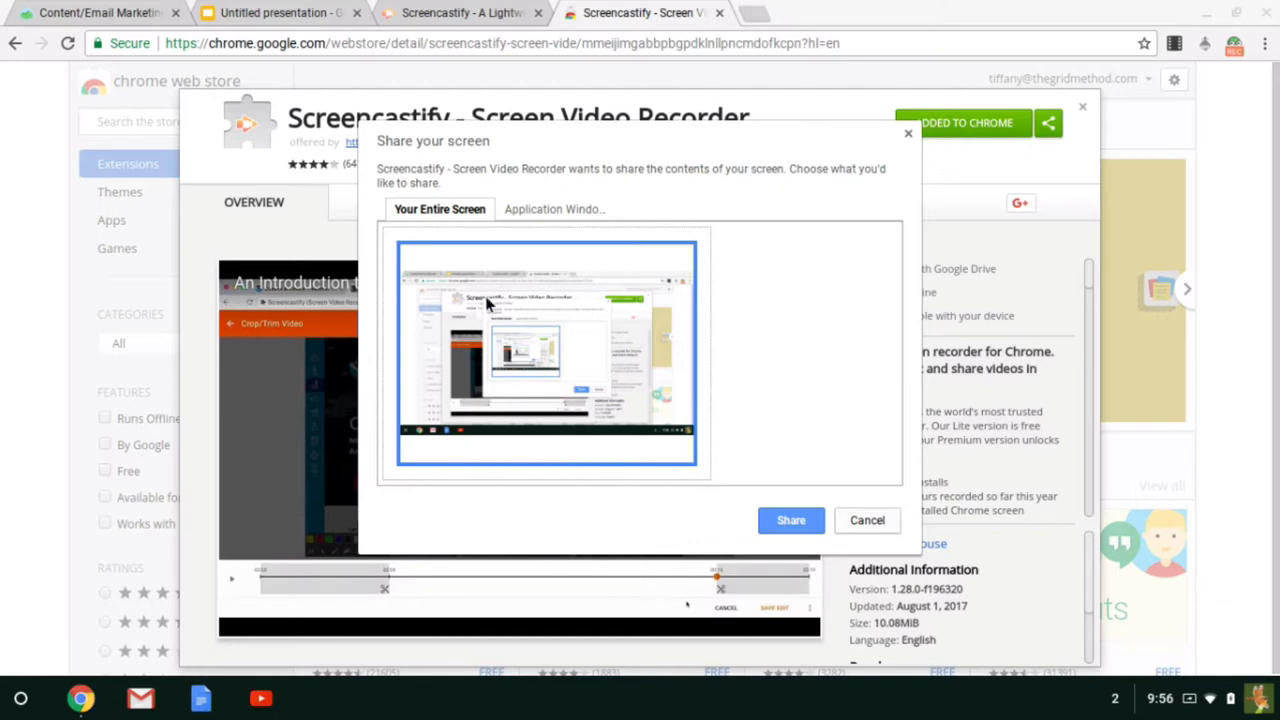
click(556, 210)
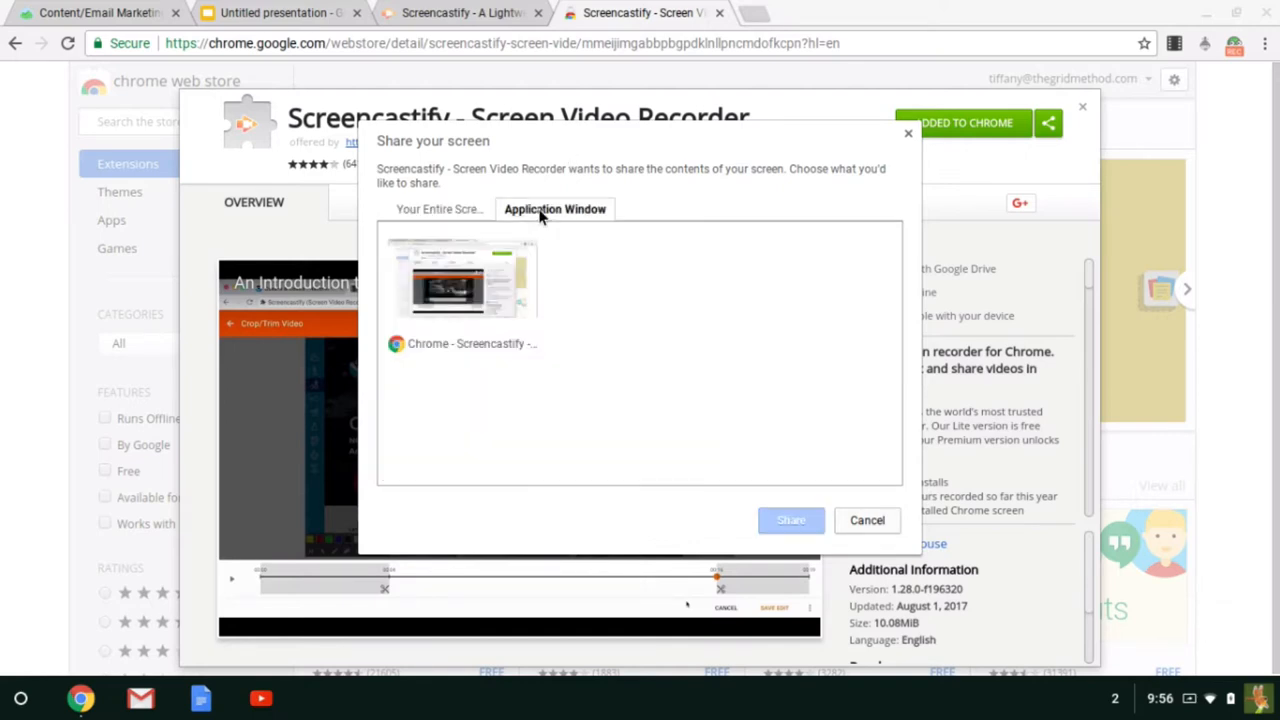
mouse_move(496, 324)
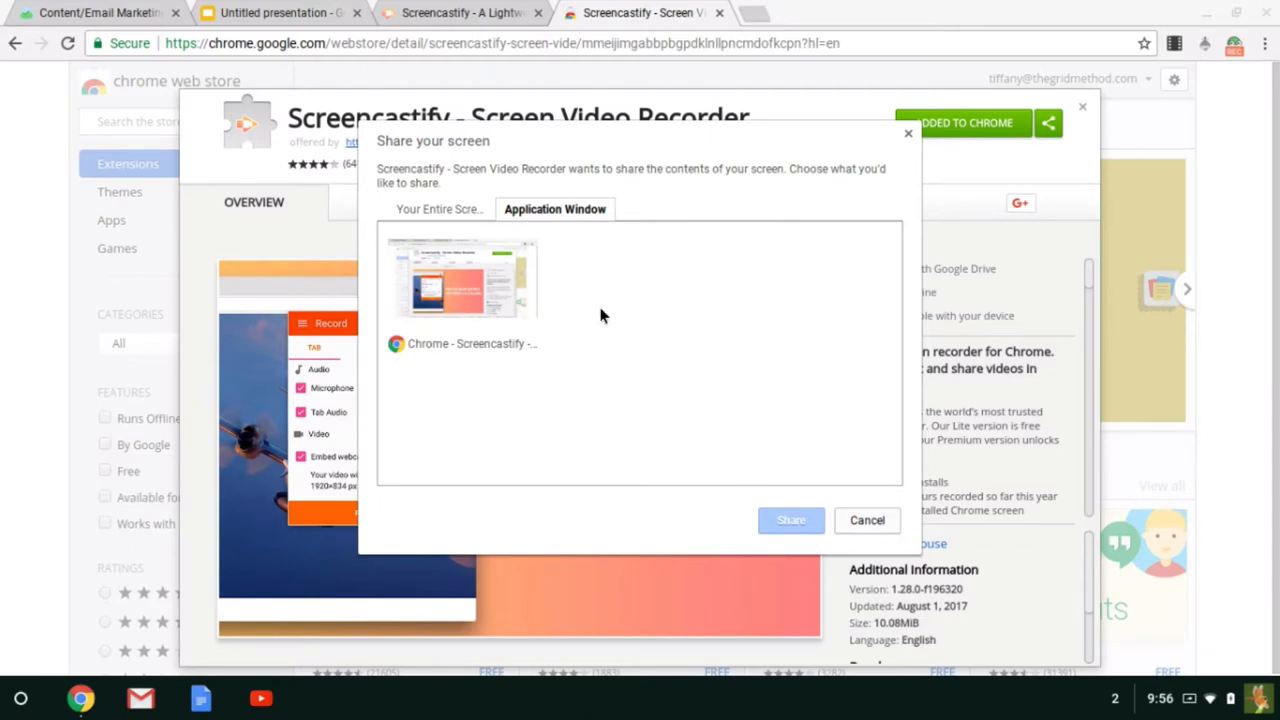
click(440, 210)
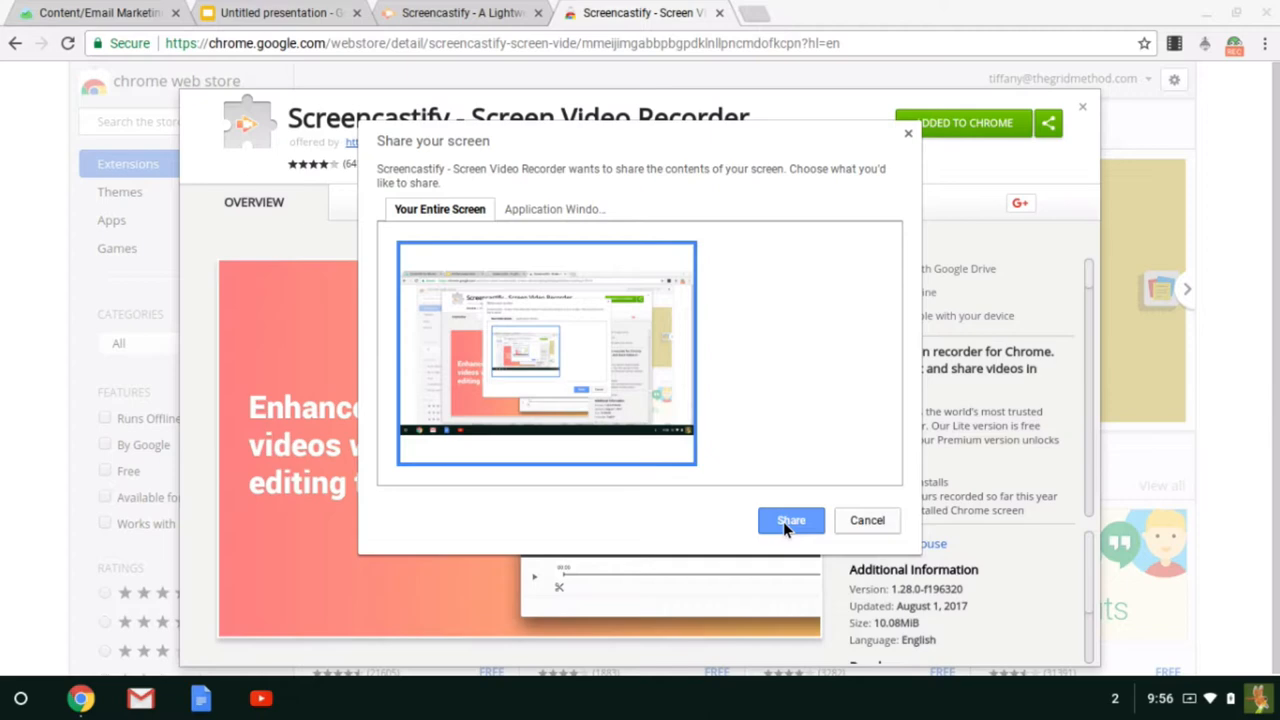
click(792, 520)
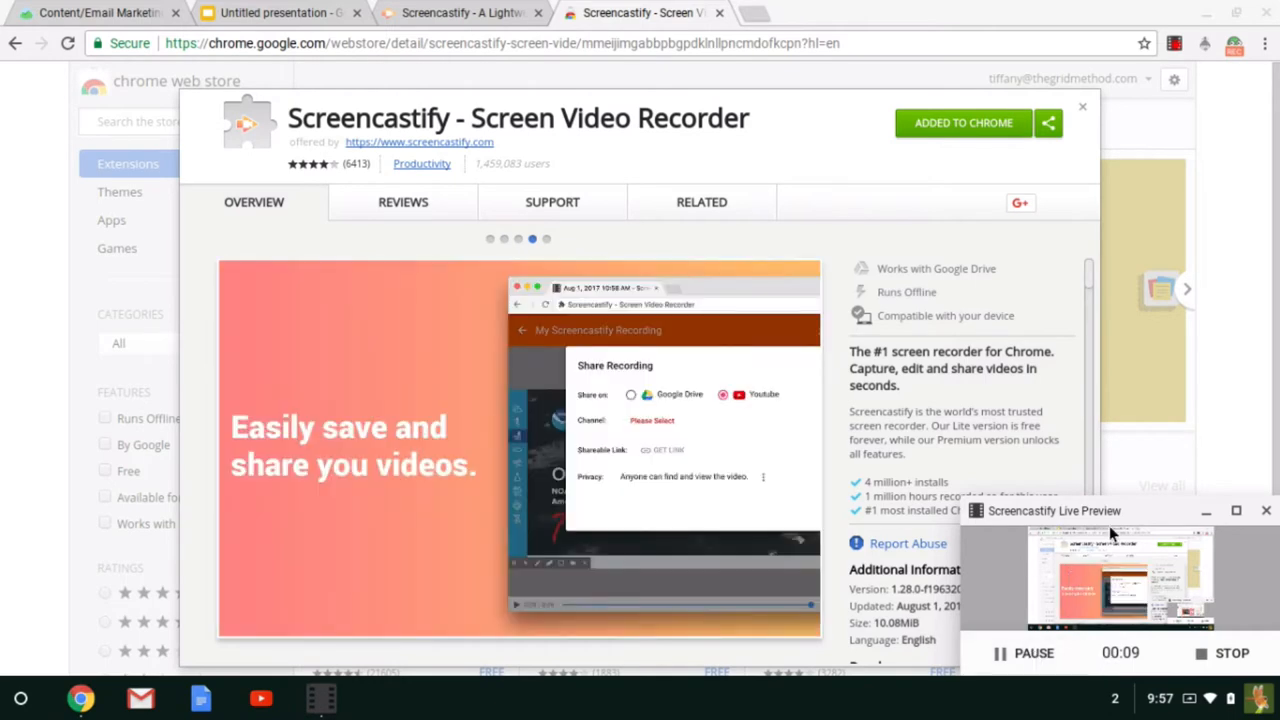
mouse_move(1148, 566)
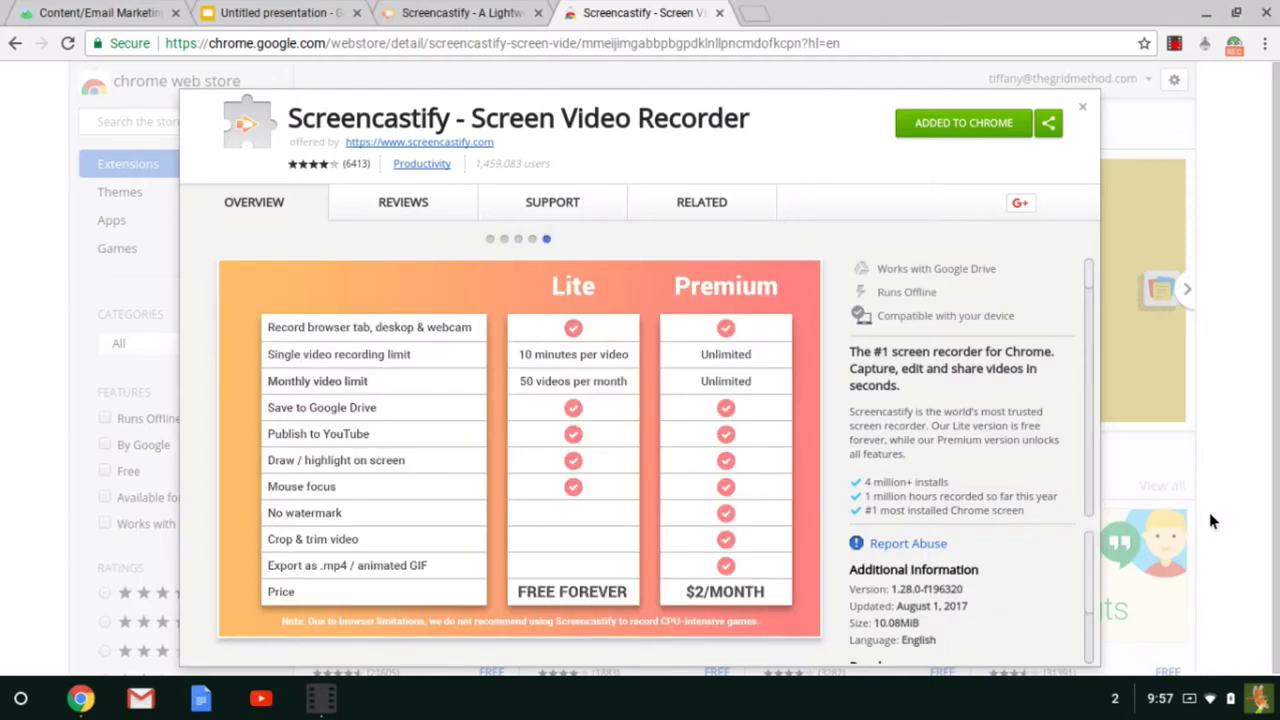
mouse_move(464, 408)
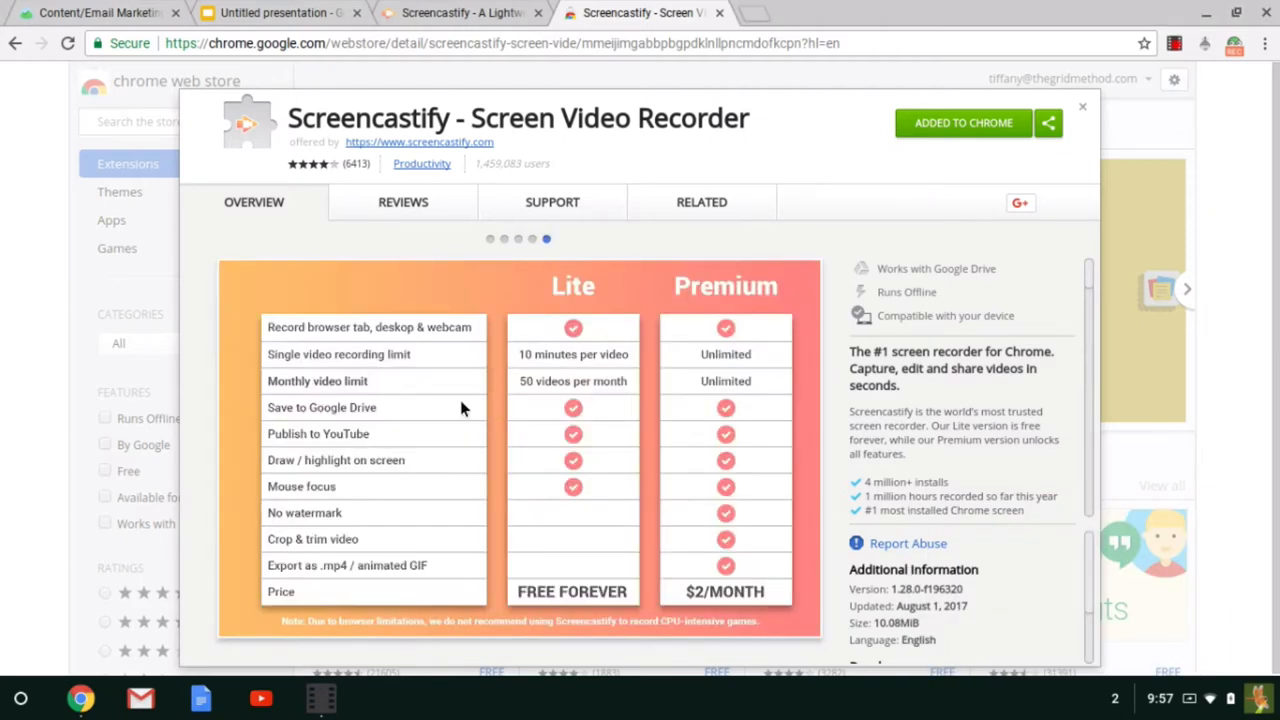
Step: Switch to the Untitled classroom presentation and bring up the Screencastify recording controls
click(280, 12)
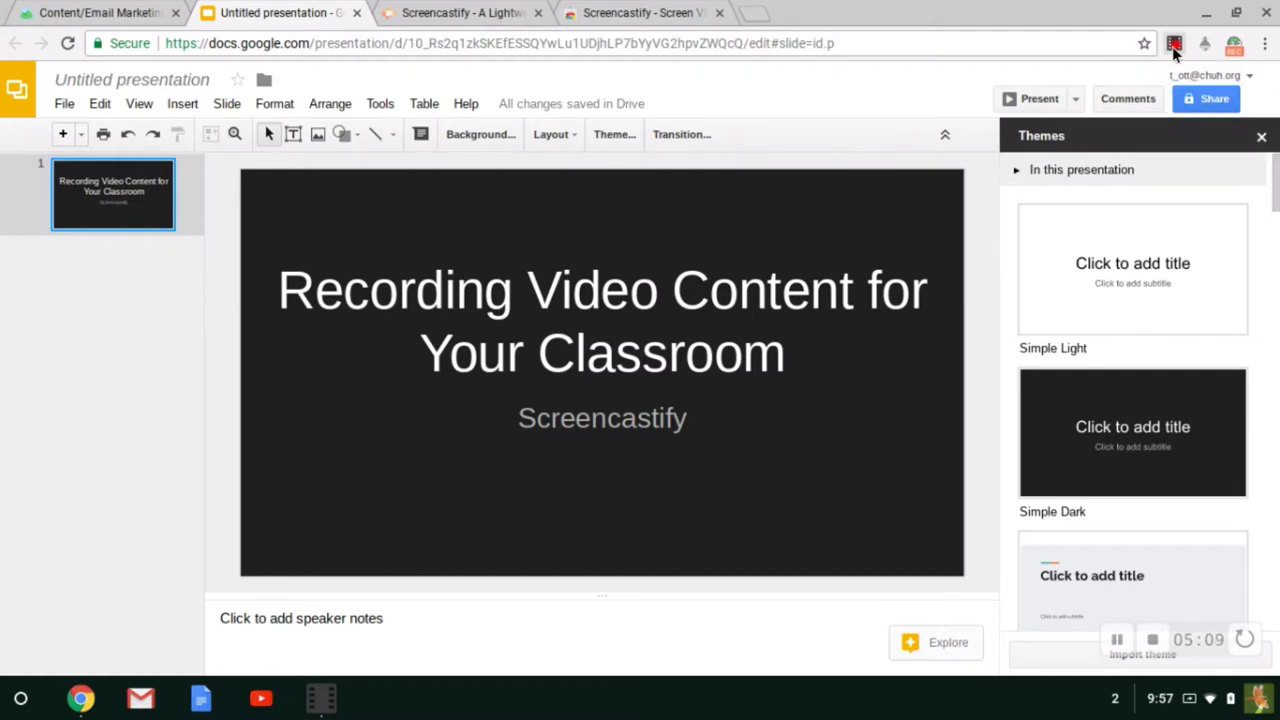
click(1176, 44)
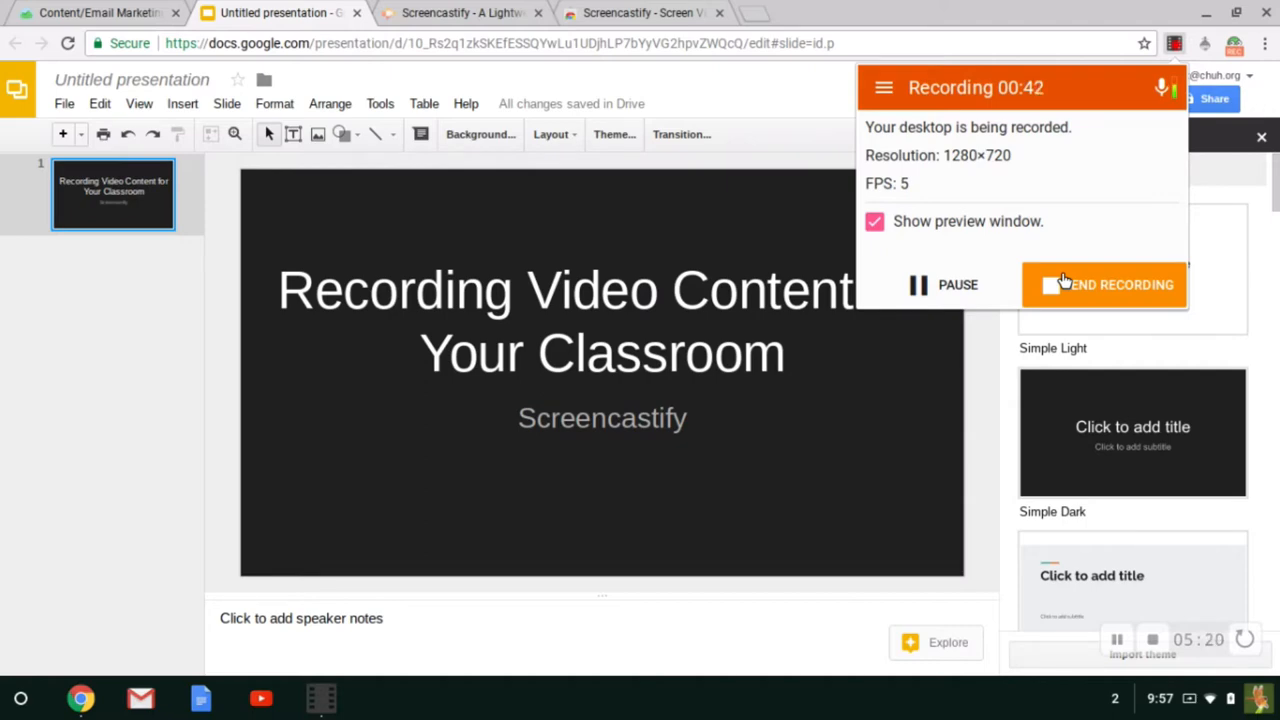
Step: End the desktop recording and bring up the sharing options for the saved 45-second video
click(1104, 284)
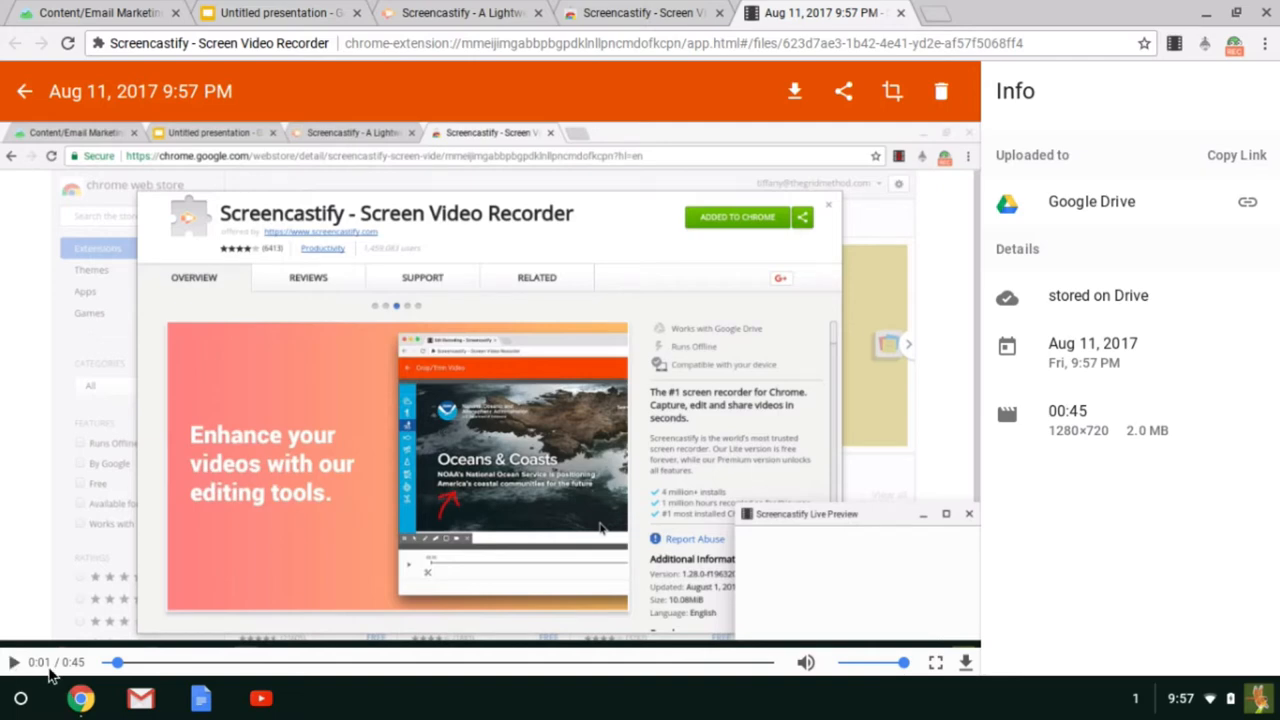
mouse_move(1020, 204)
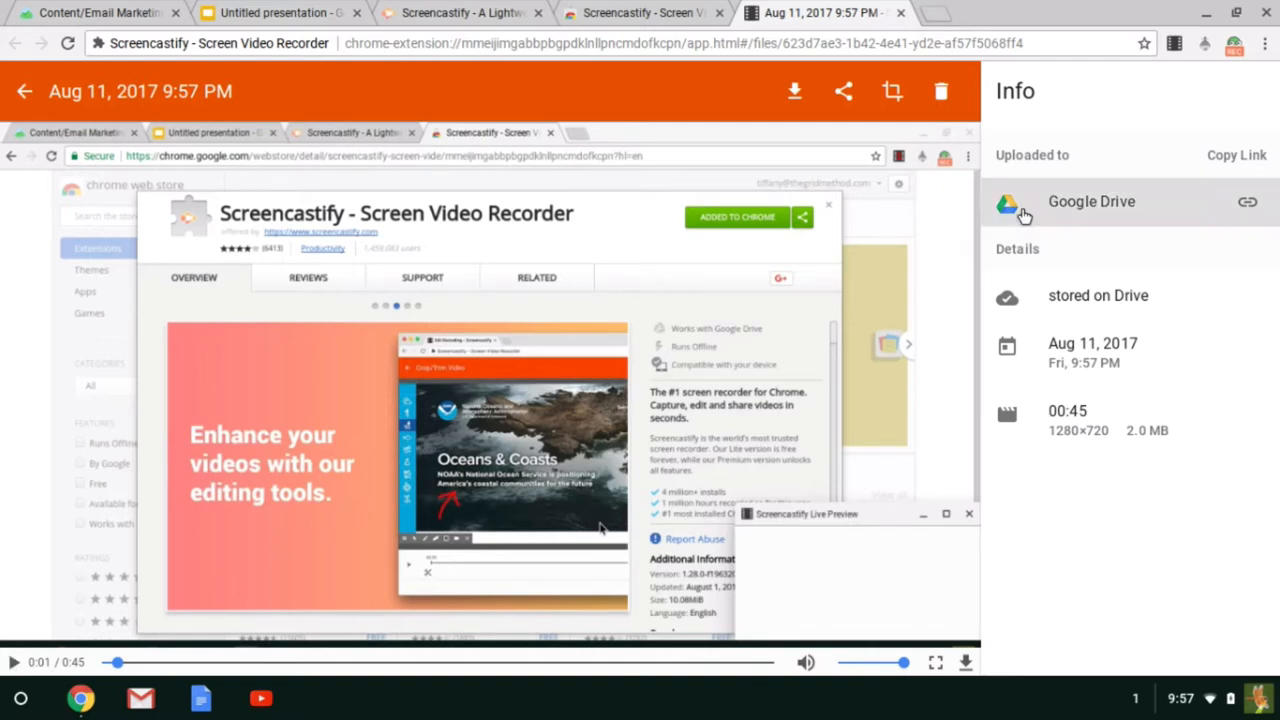
mouse_move(1036, 192)
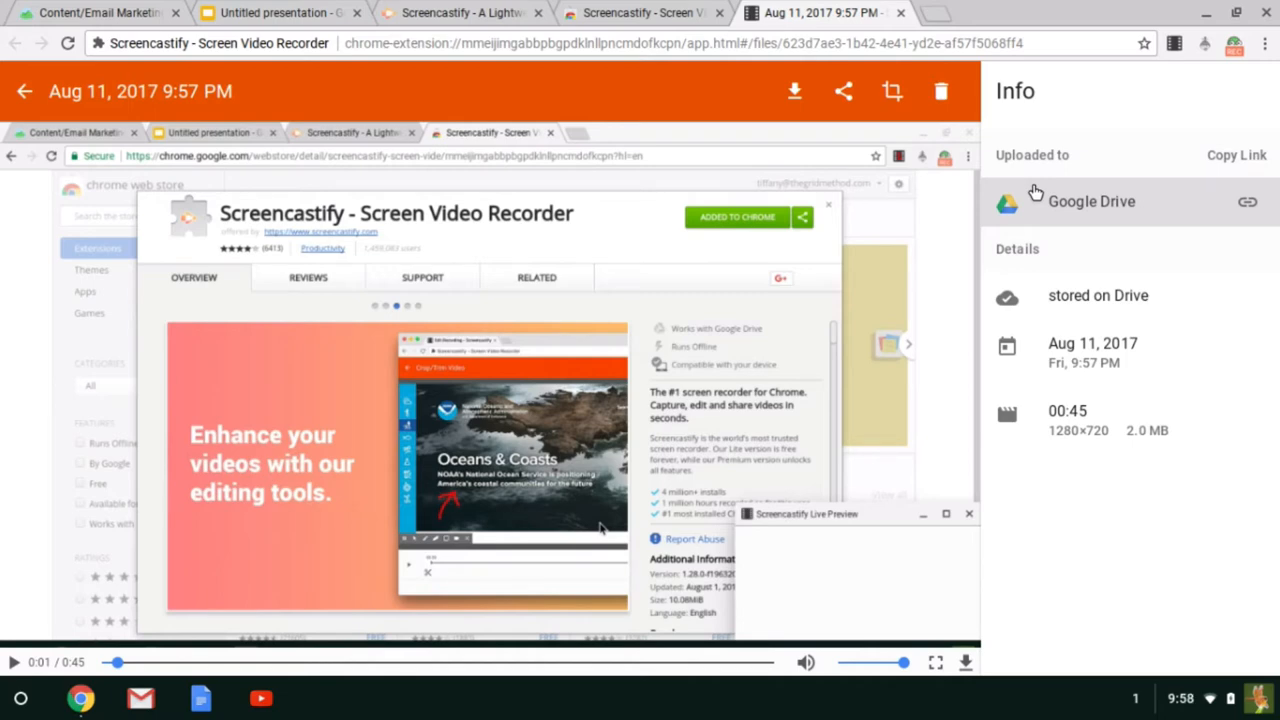
mouse_move(796, 92)
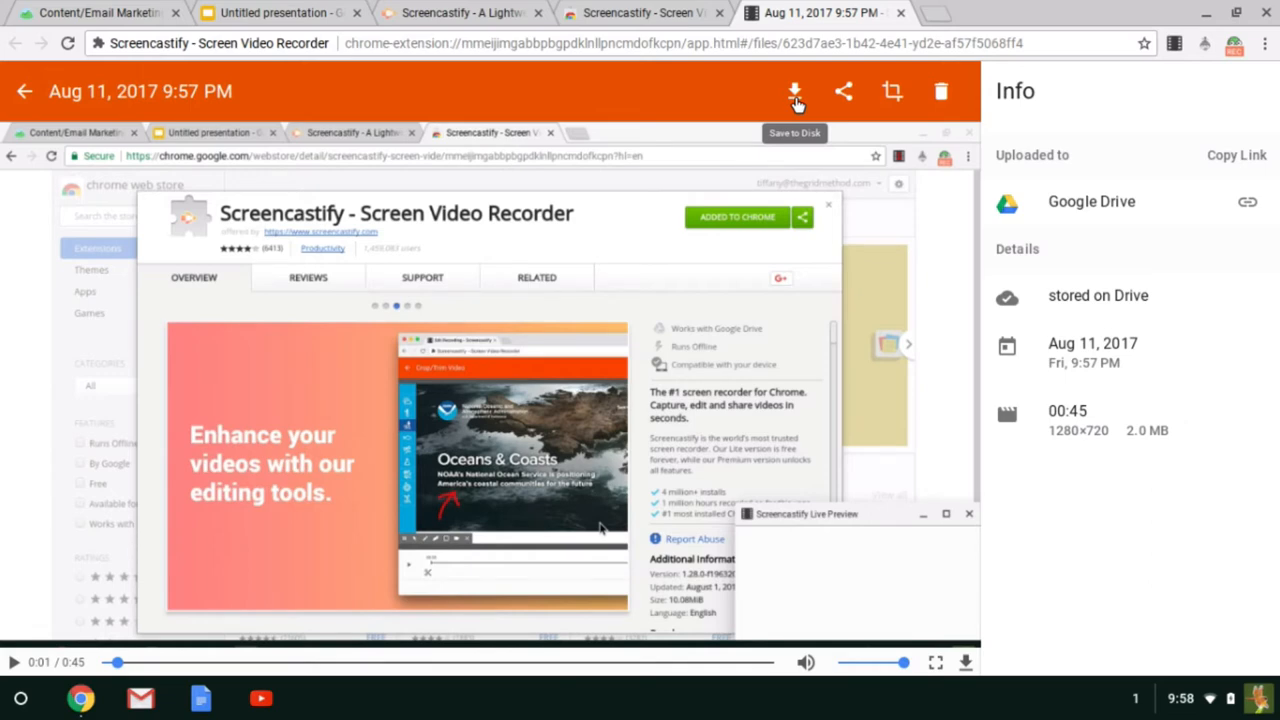
mouse_move(770, 84)
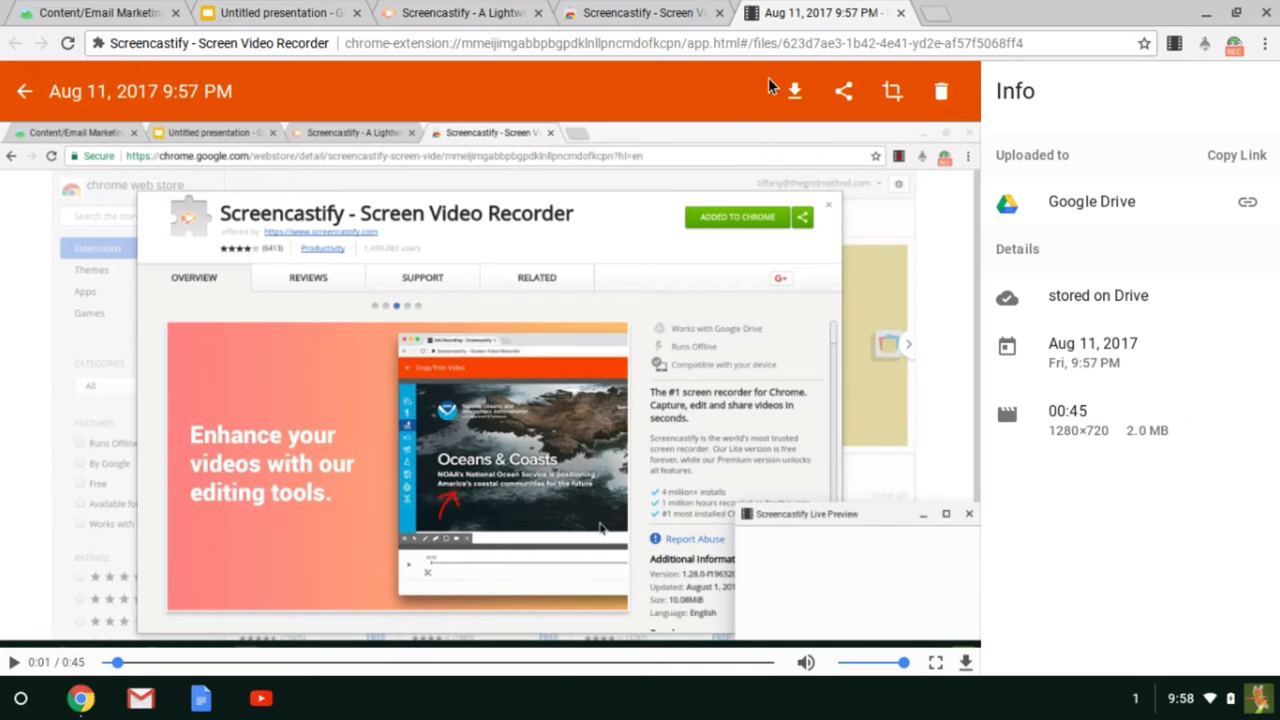
click(844, 92)
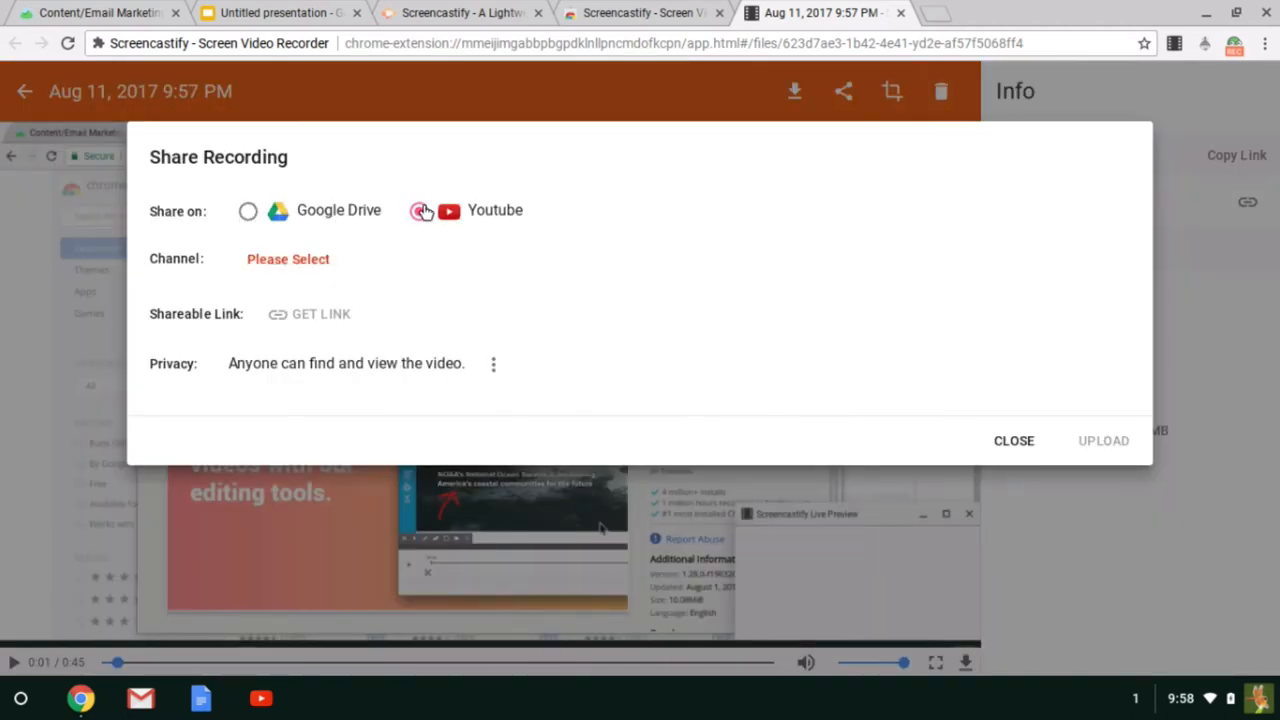
Step: Choose YouTube as the destination, then close the Share Recording dialog without uploading
click(420, 210)
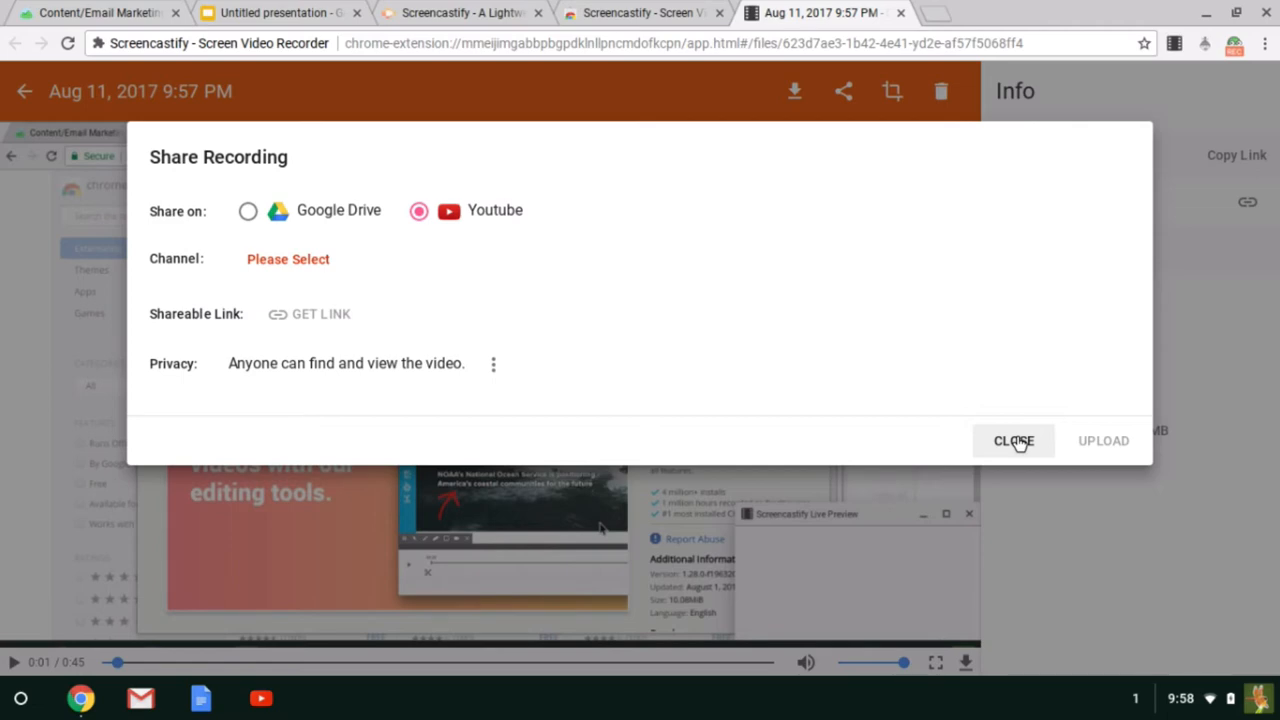
click(1012, 442)
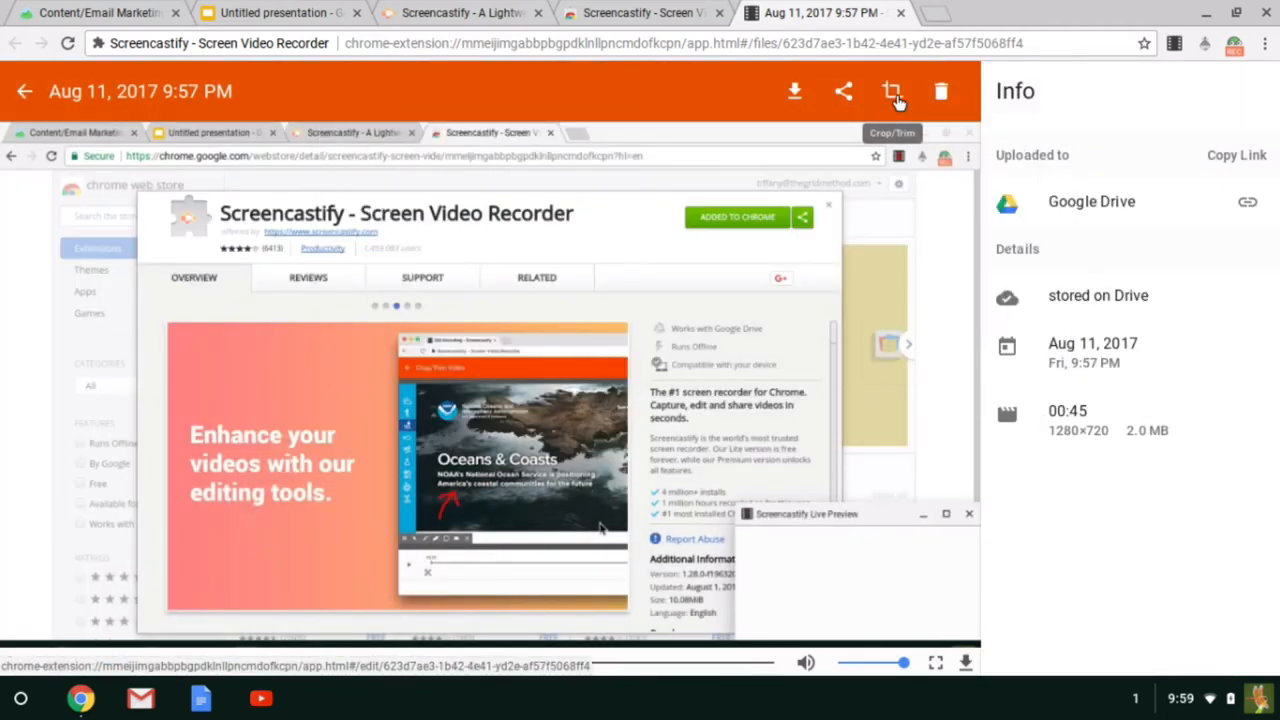
Step: Trim the first 3 seconds off the recording in the Crop/Trim editor and save the edit
click(892, 92)
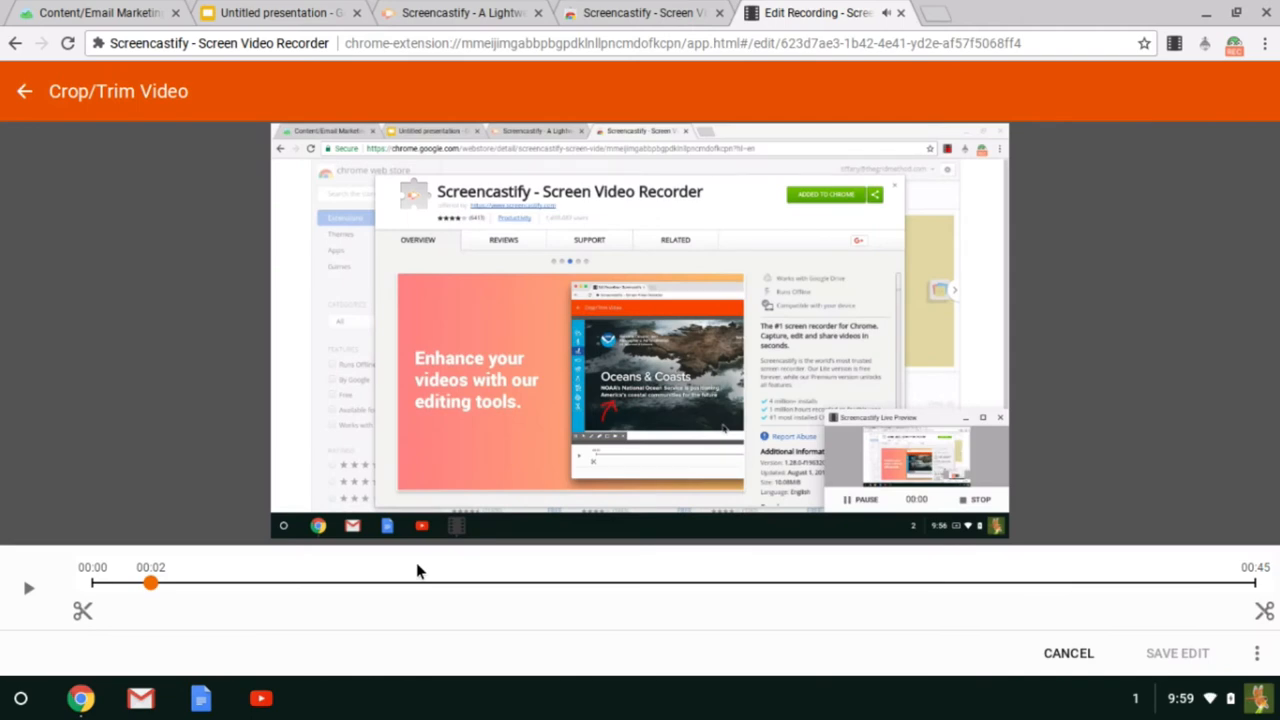
mouse_move(120, 610)
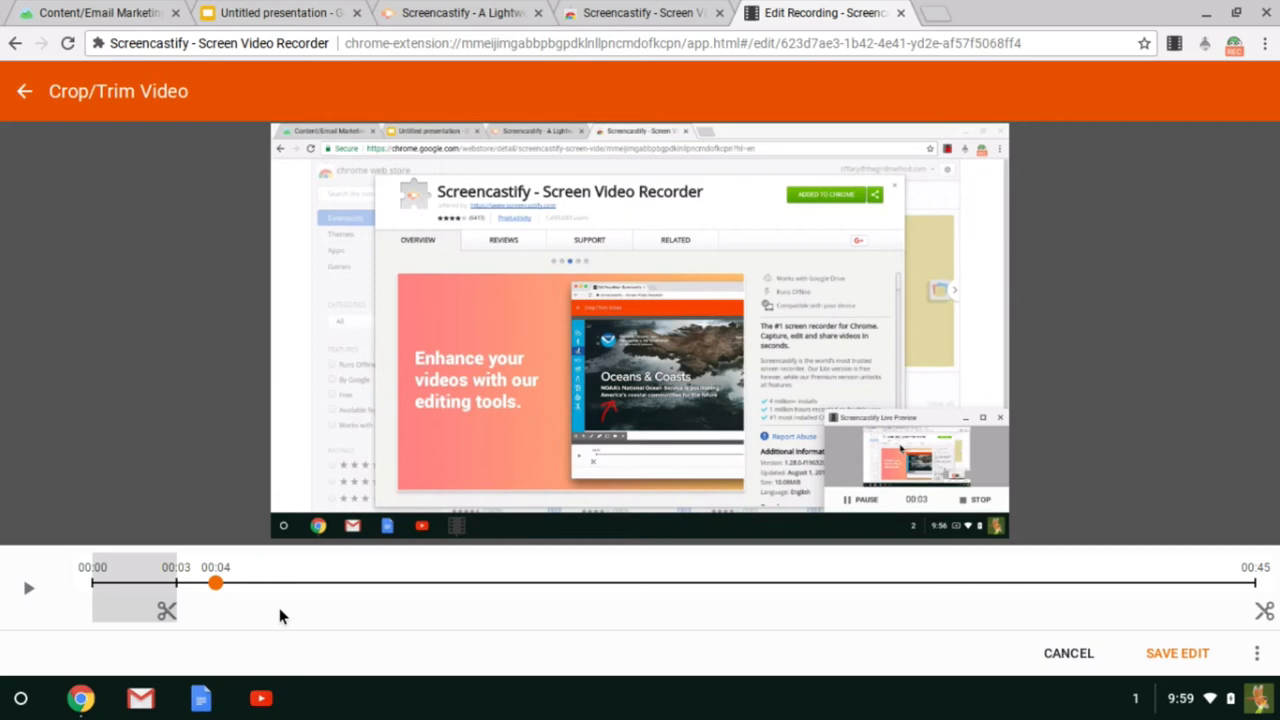
mouse_move(488, 592)
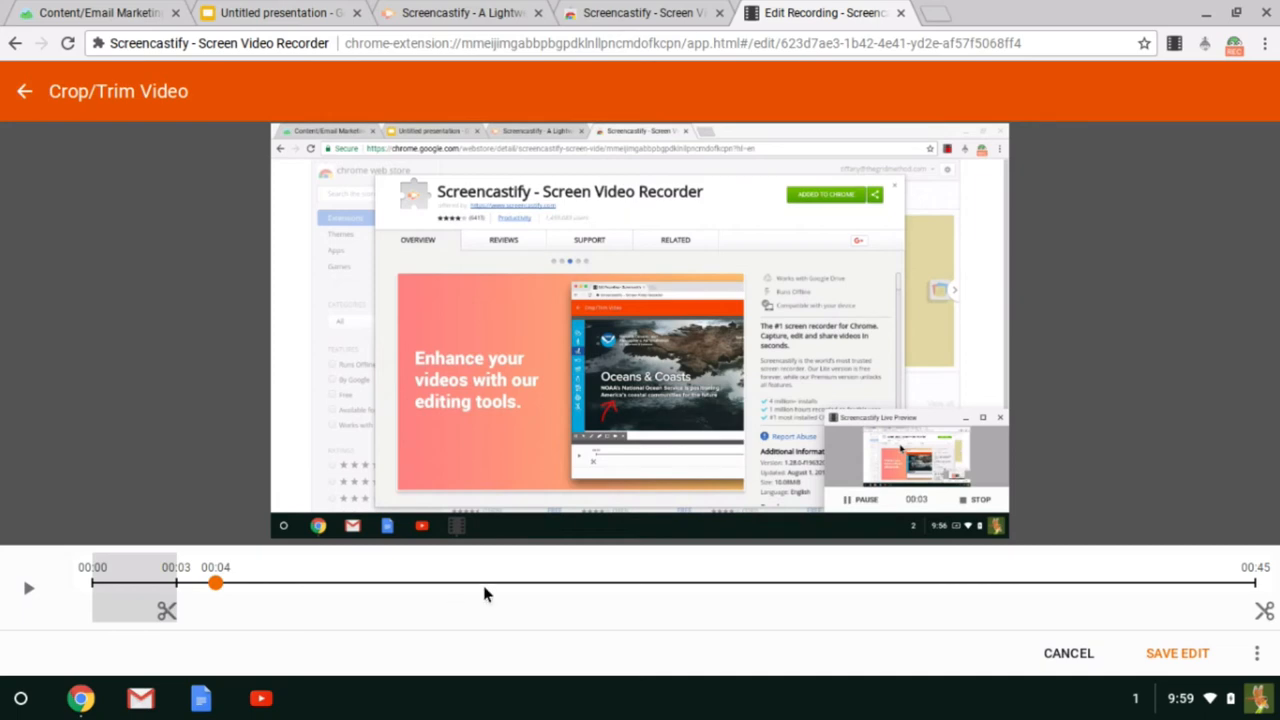
click(1176, 652)
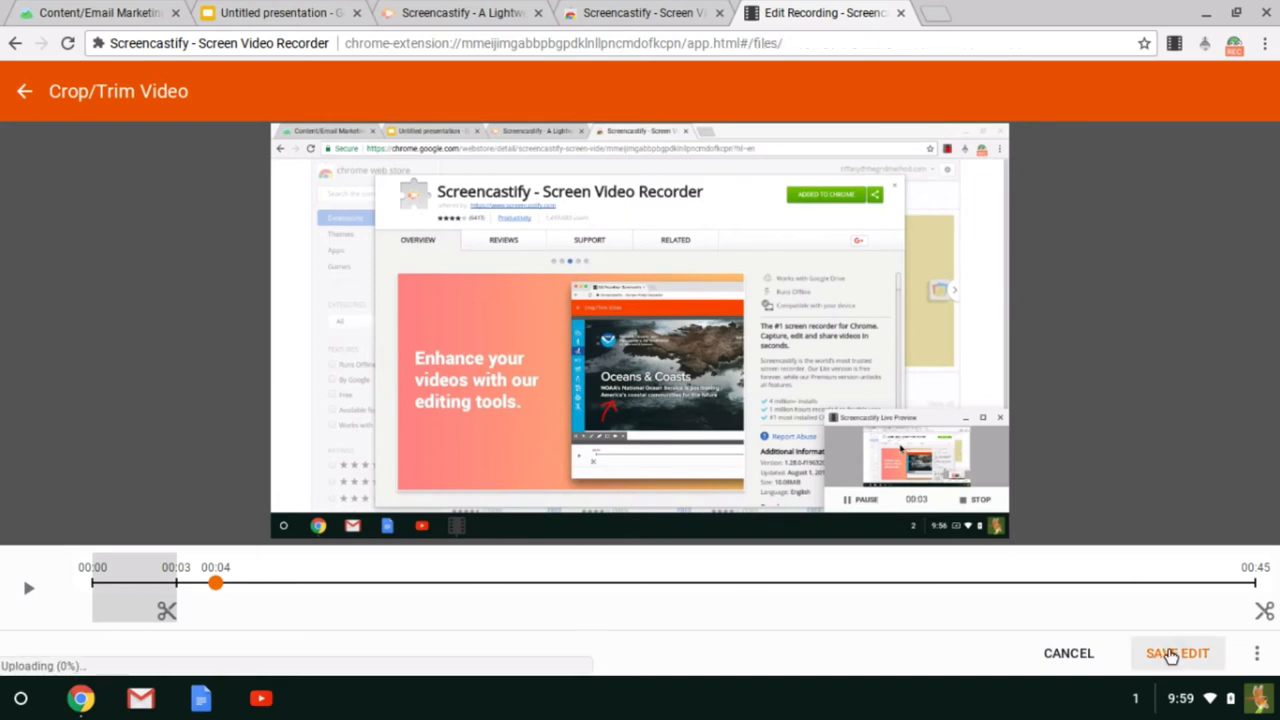
click(1176, 652)
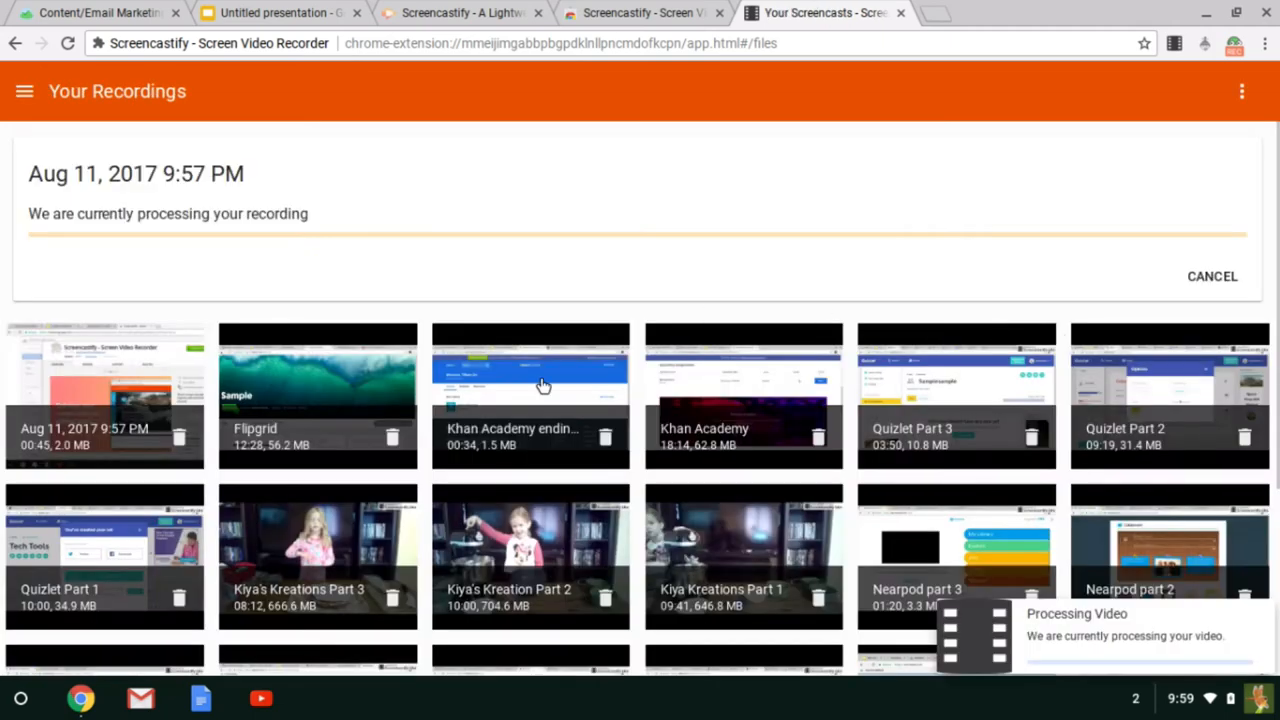